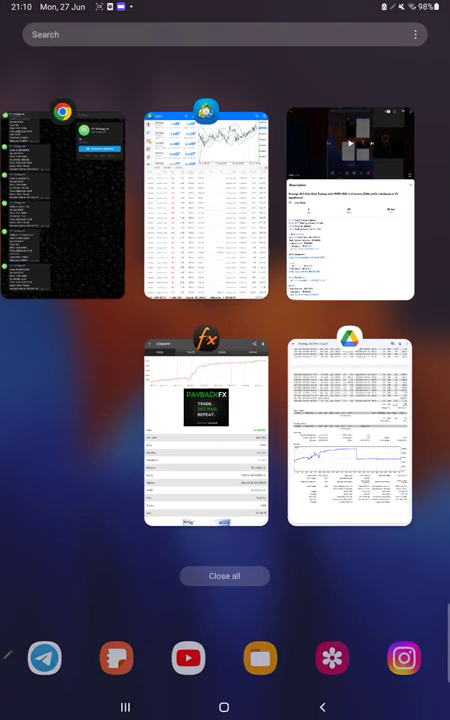
left_click(204, 430)
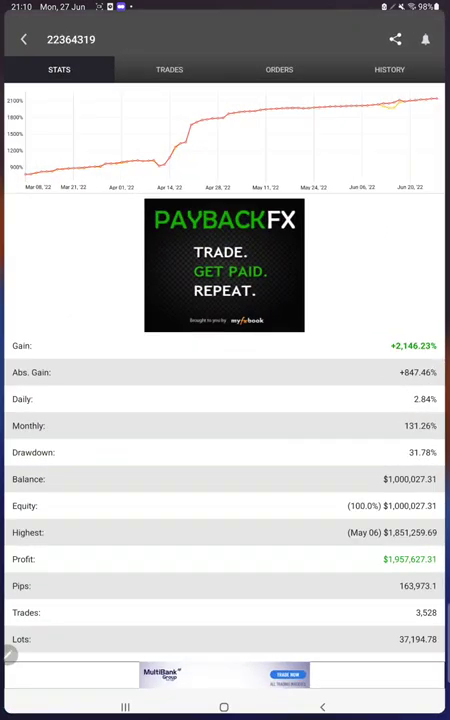
scroll("down", 3)
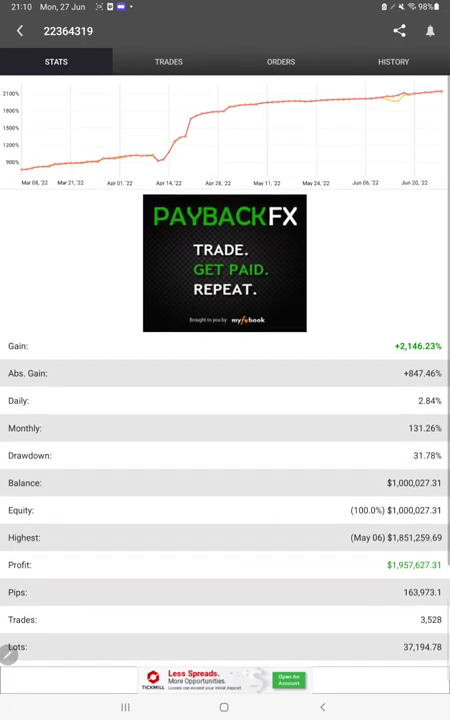
scroll("down", 3)
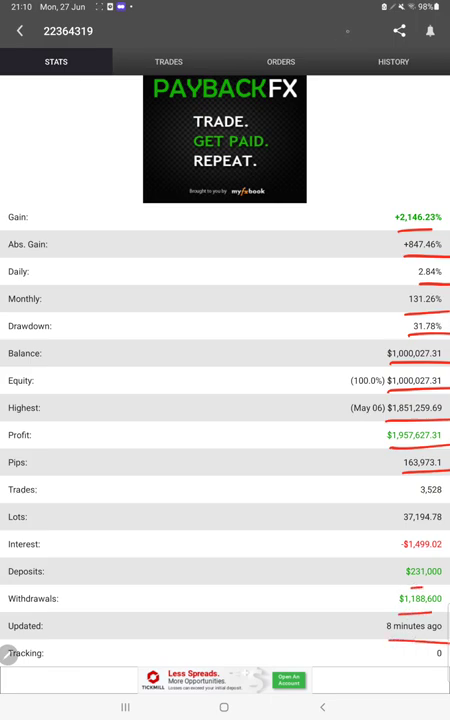
Check the account's open trades and pending orders, then reach the closed trade history.
left_click(168, 60)
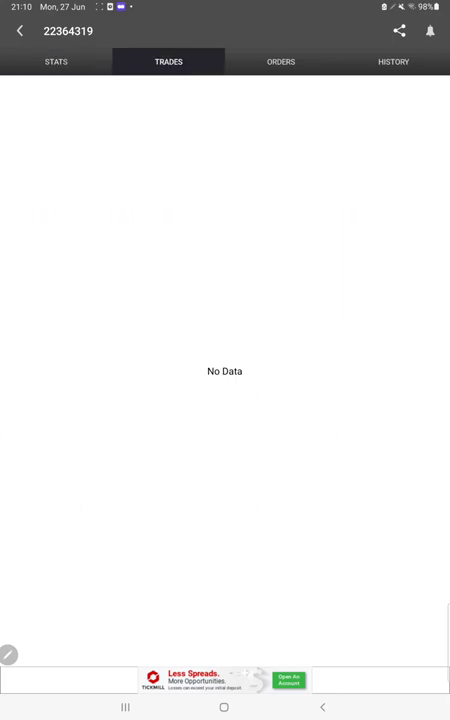
left_click(280, 60)
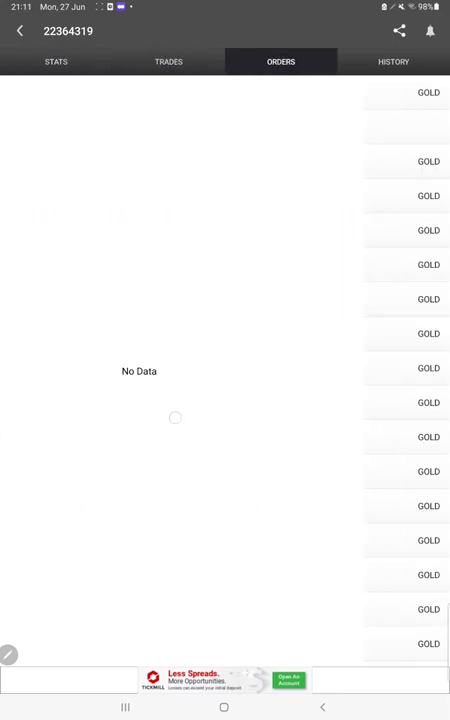
left_click(392, 60)
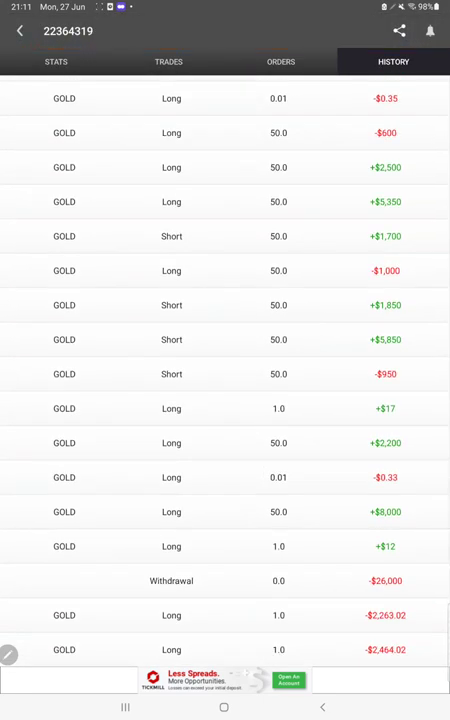
Scroll through the GOLD long and short trades with their profits, losses and withdrawal.
scroll("down", 3)
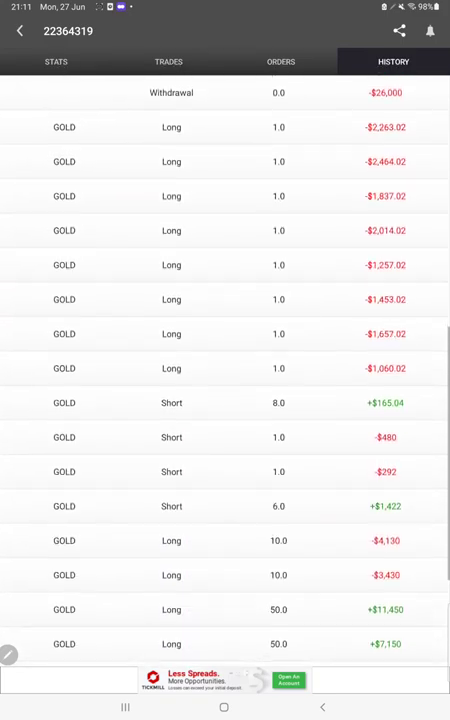
scroll("down", 3)
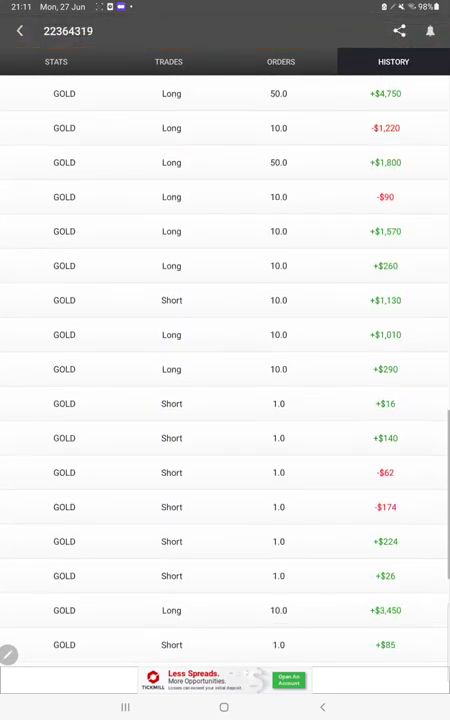
scroll("down", 3)
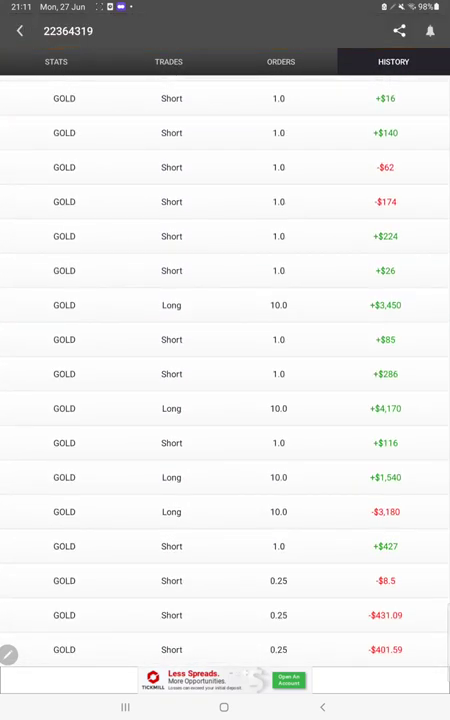
Switch to MetaTrader 4 and confirm the history custom period 27 Jun 2016 to 28 Jun 2022.
left_click(224, 708)
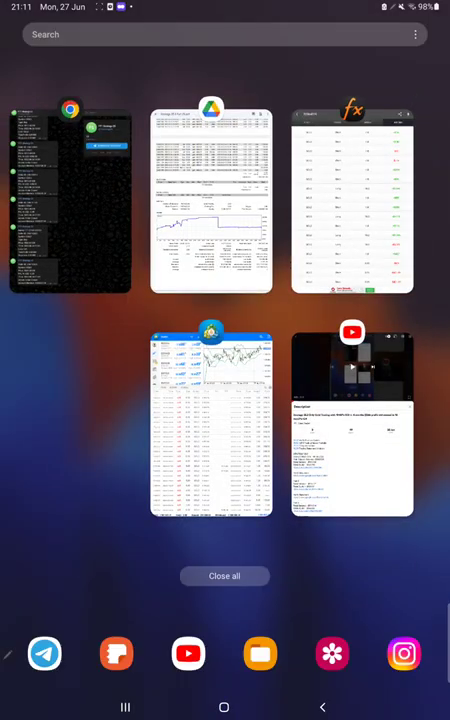
left_click(212, 424)
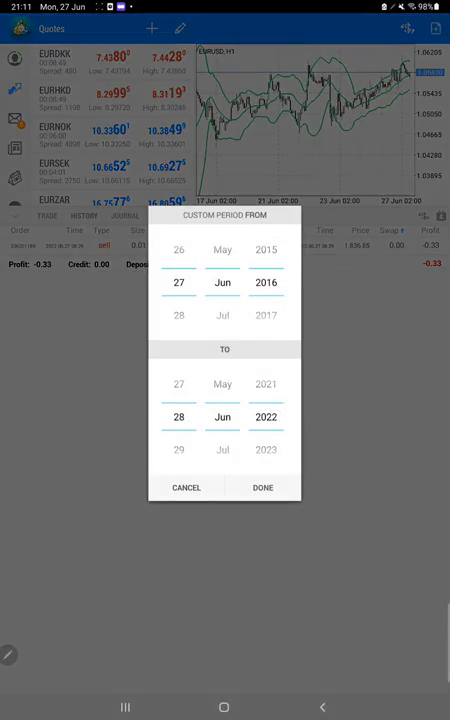
left_click(262, 488)
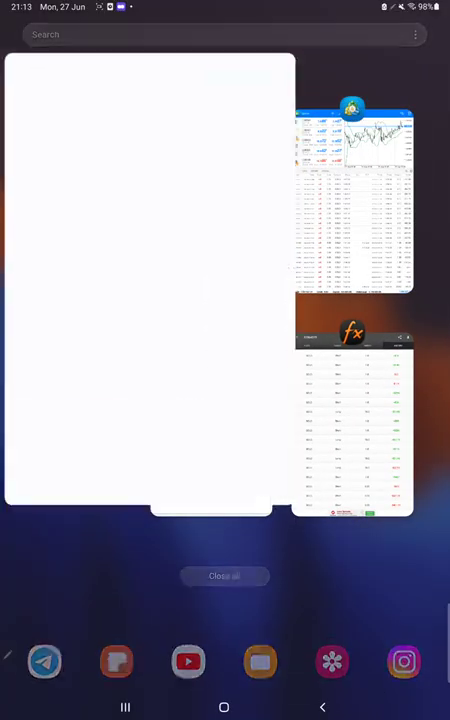
left_click(150, 290)
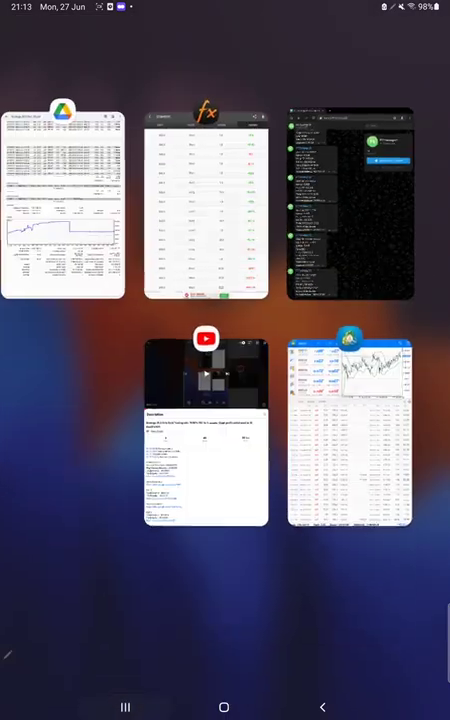
Handwrite a B.E. note with 54.1, 72.1 and 18.1 under R.R. 1:0.83 on the Strategy PDF.
left_click(64, 200)
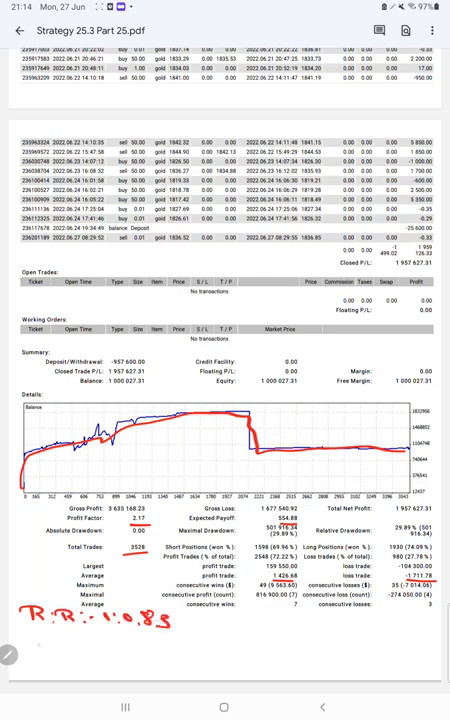
type("B.E.")
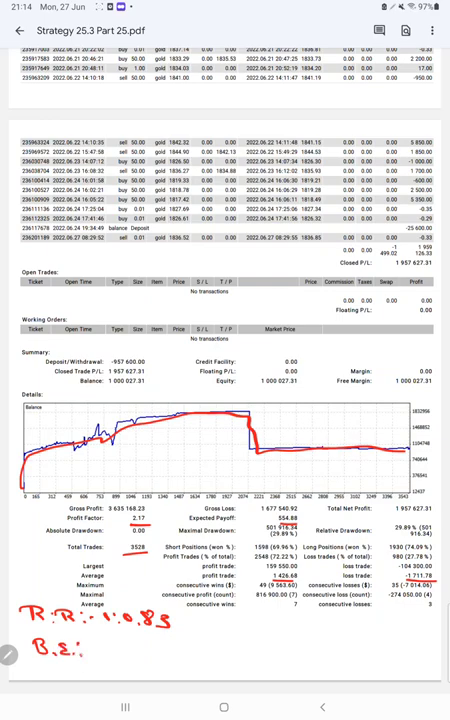
type("54.1. - 72.1.:-")
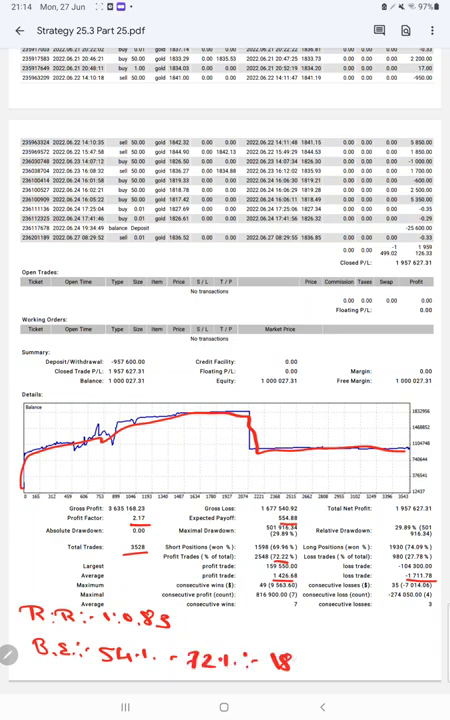
type("18.1")
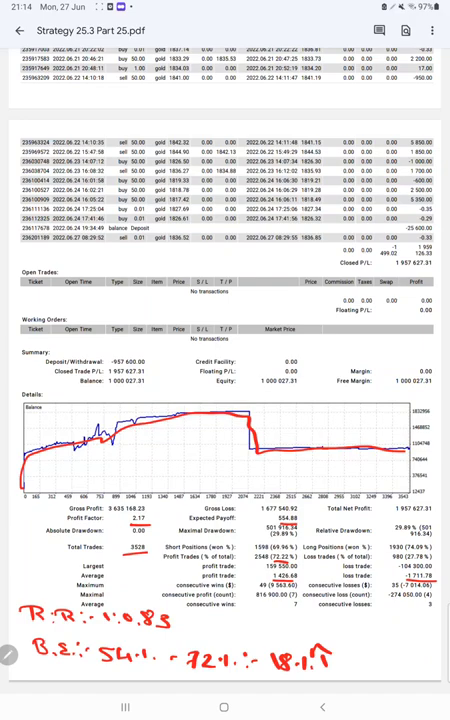